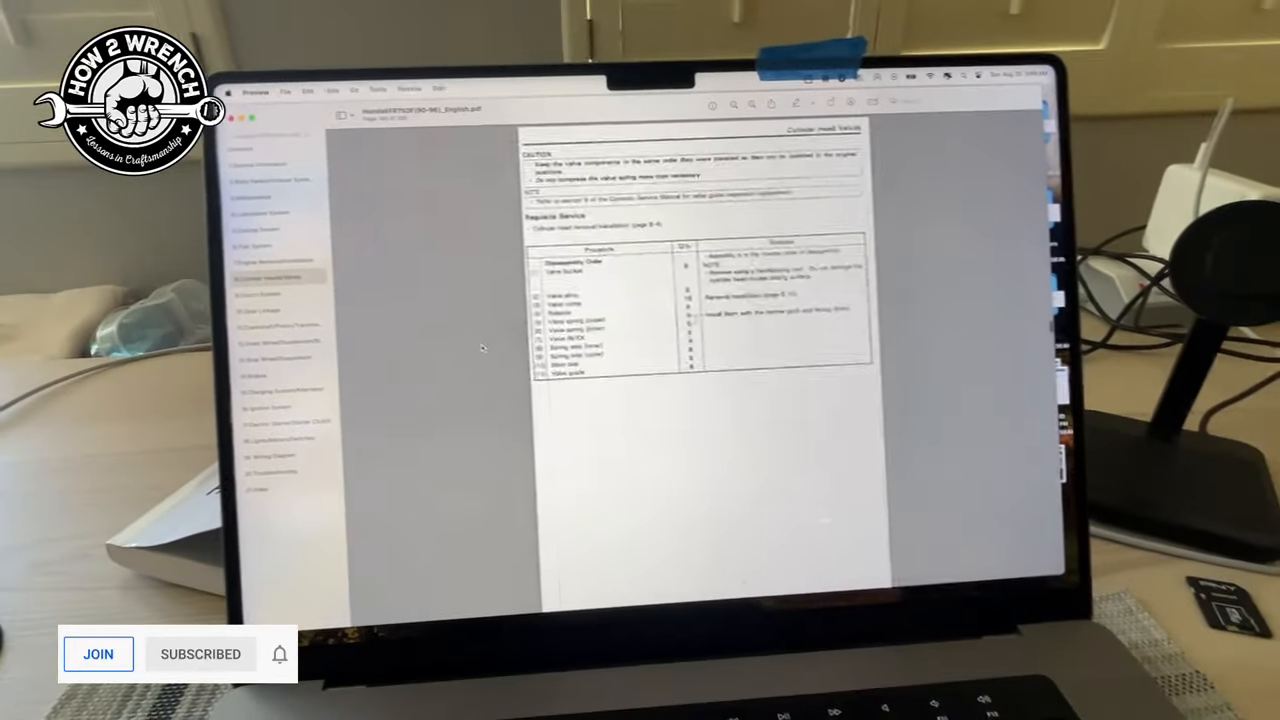
pyautogui.scroll(-3)
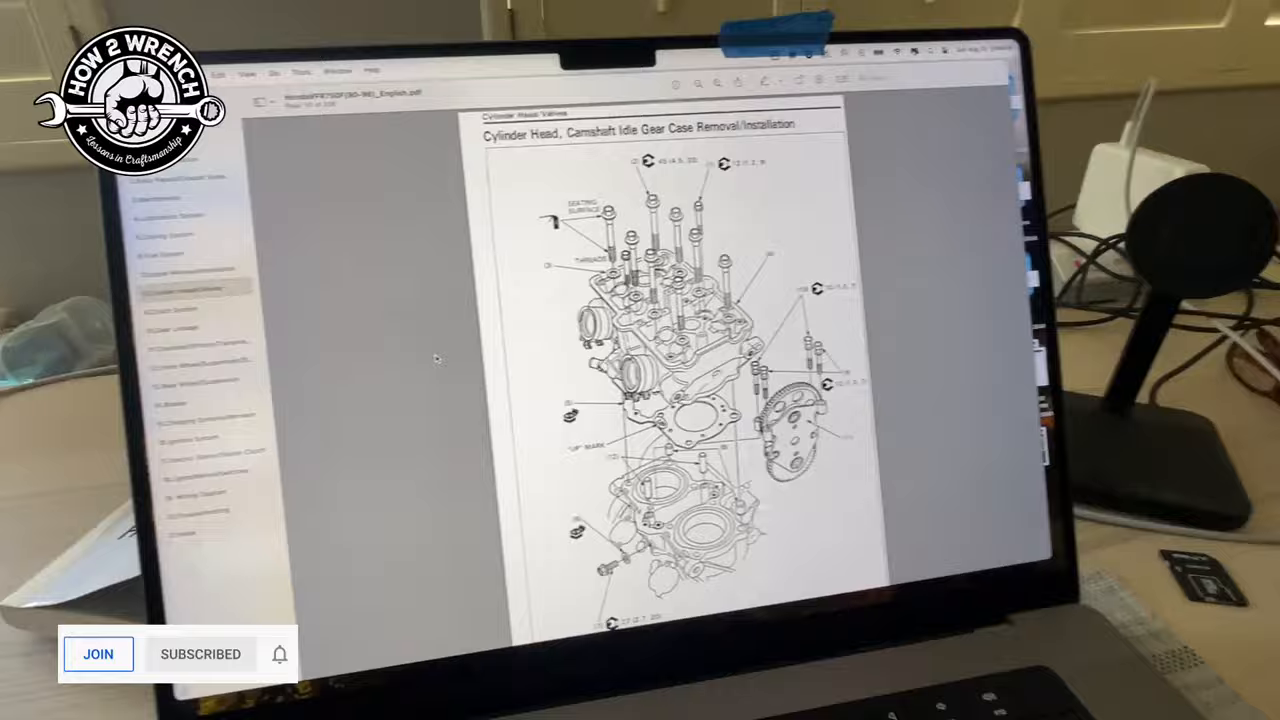